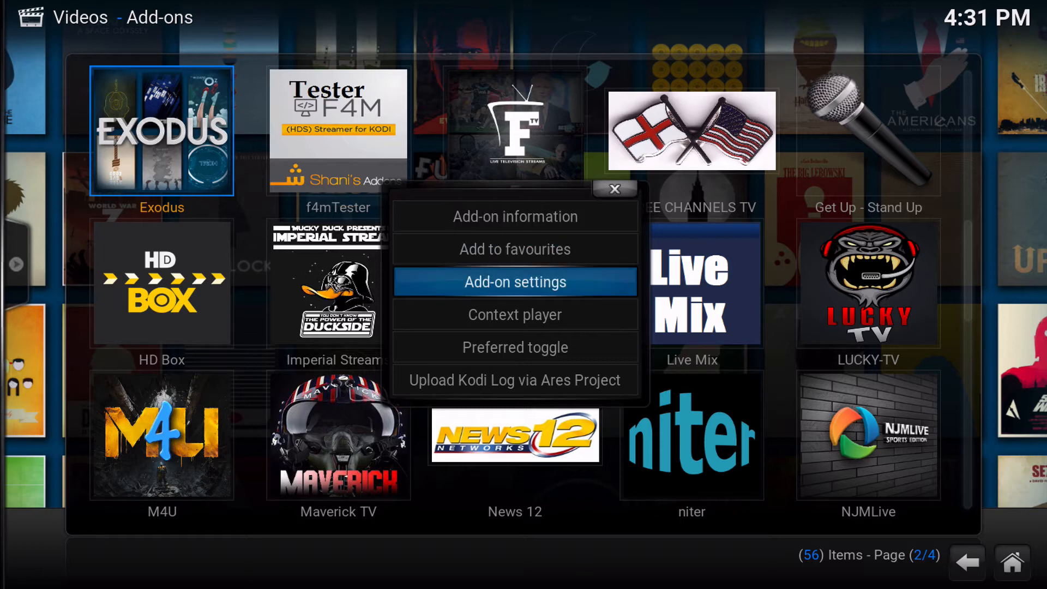
- In Exodus settings, change Playback default action from Directory to Auto Play and save
left_click(515, 281)
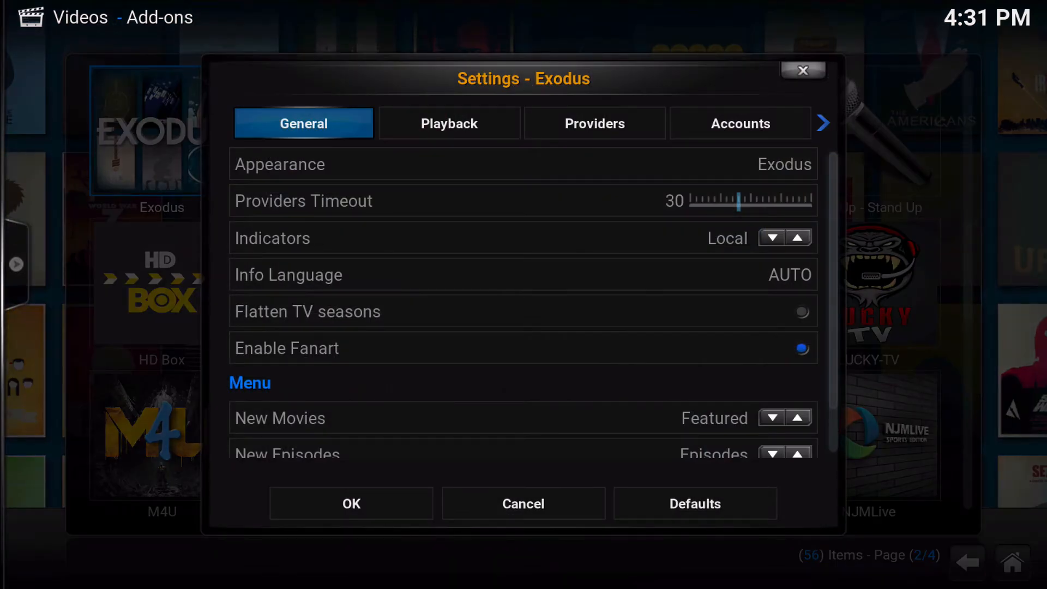
left_click(448, 124)
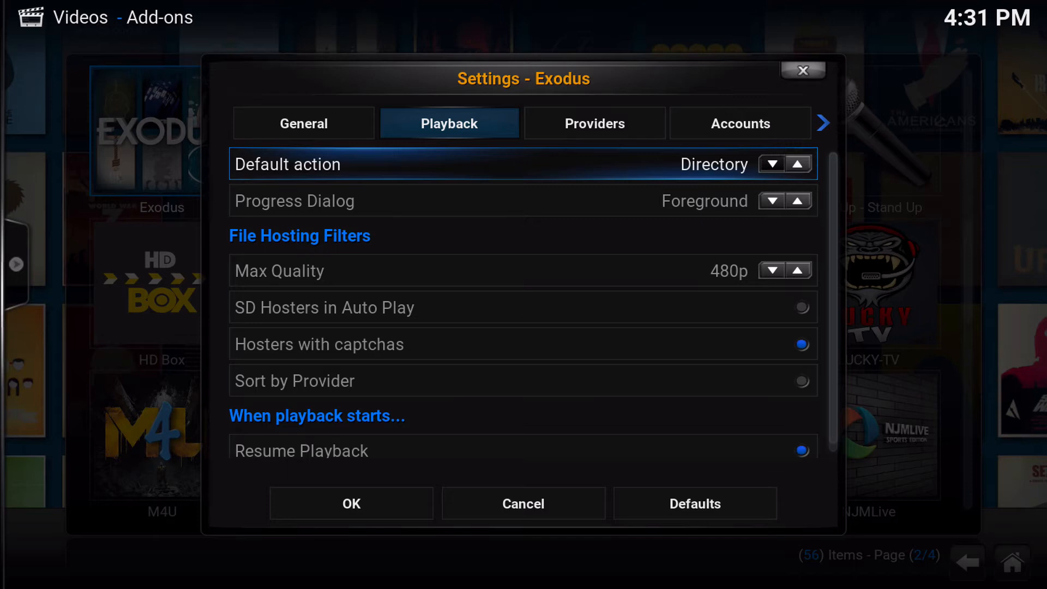
left_click(771, 164)
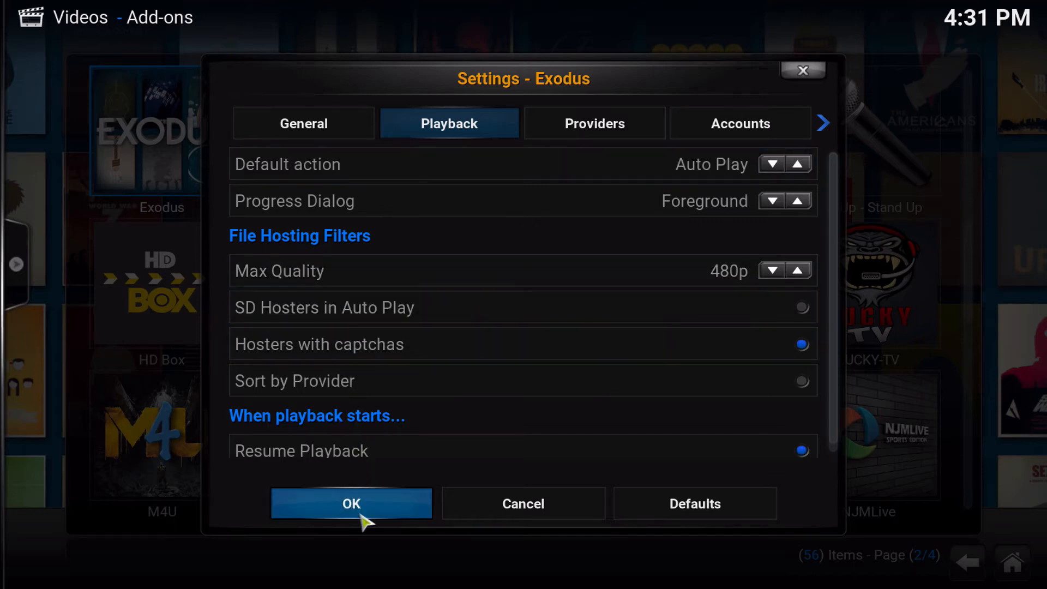
left_click(350, 503)
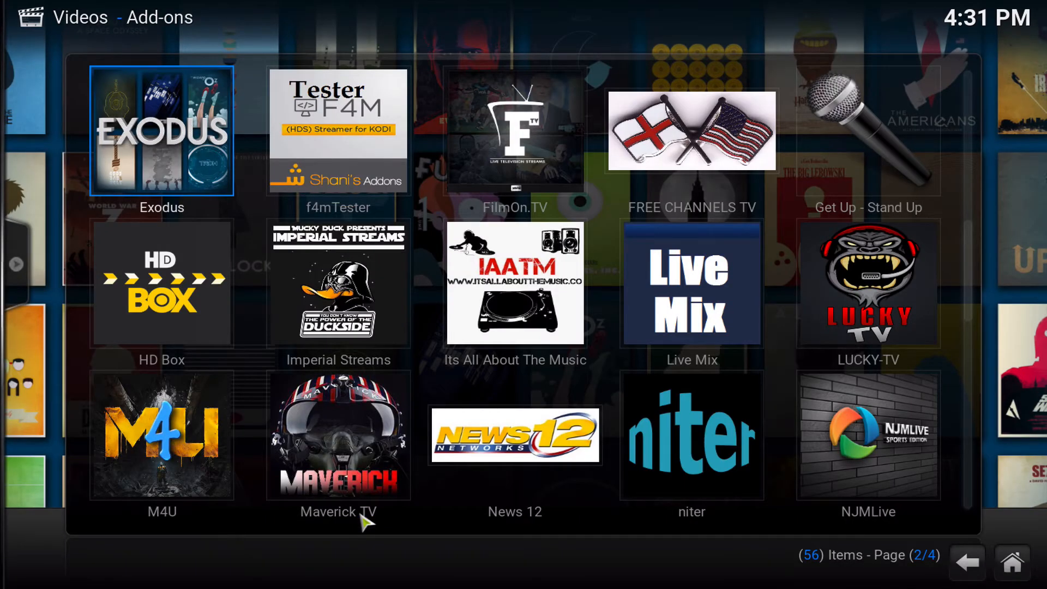
- Search Exodus for 'the simpso' and bring up The Simpsons season list
left_click(162, 130)
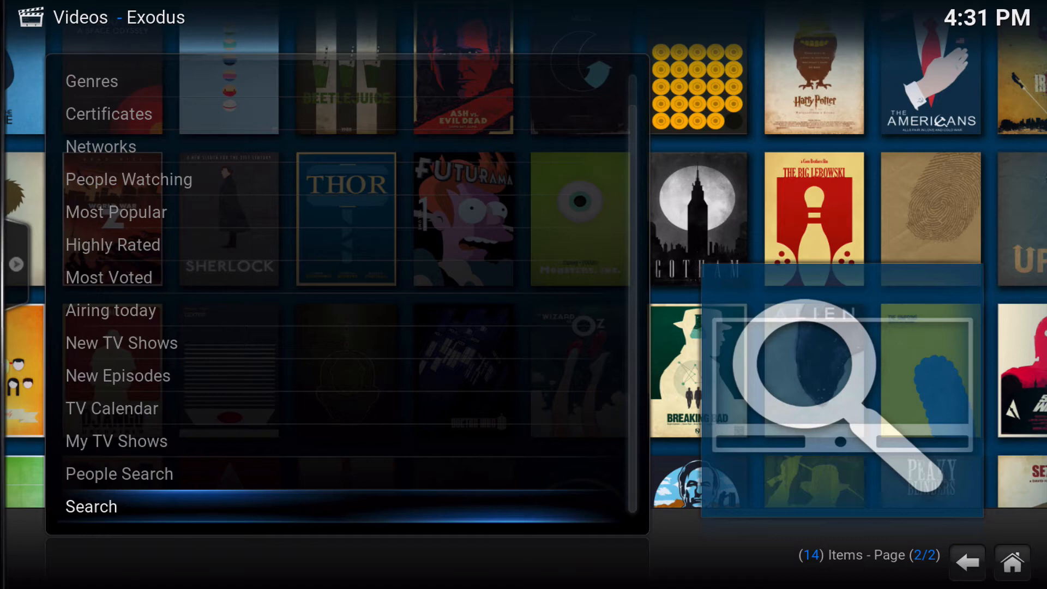
left_click(90, 506)
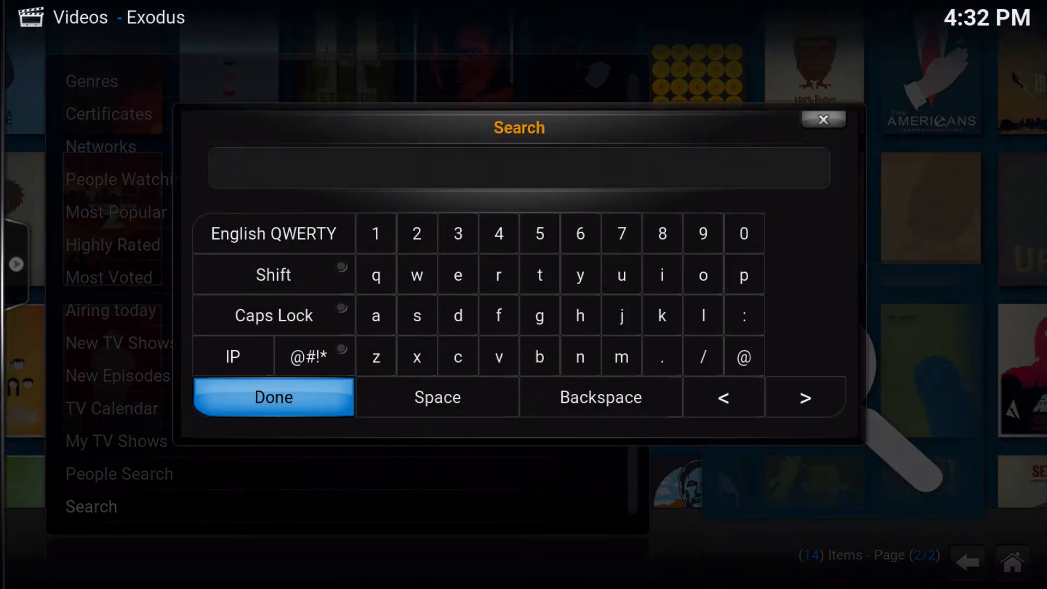
type("the simpso")
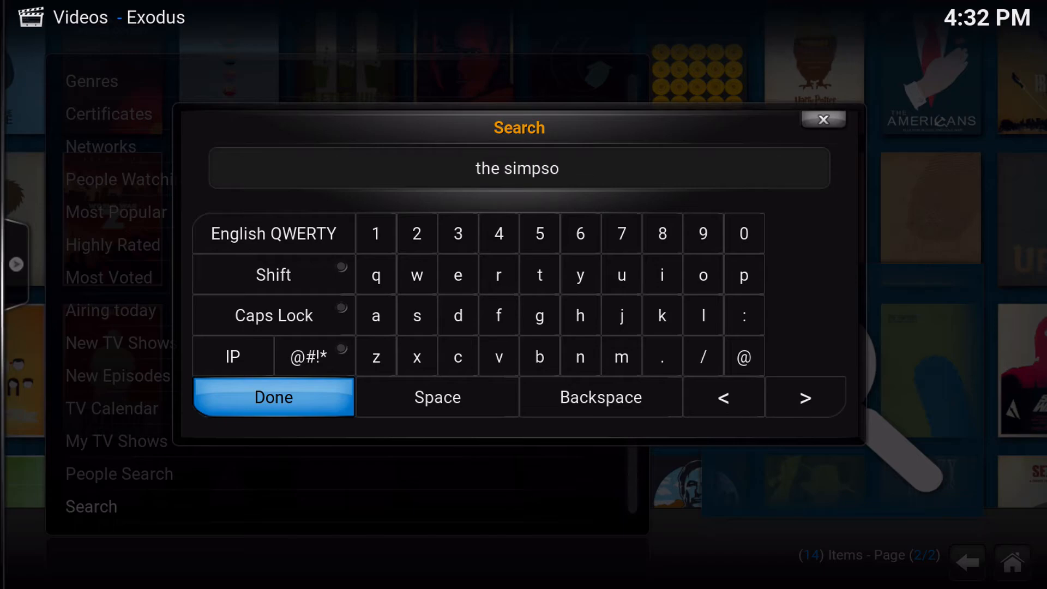
left_click(273, 397)
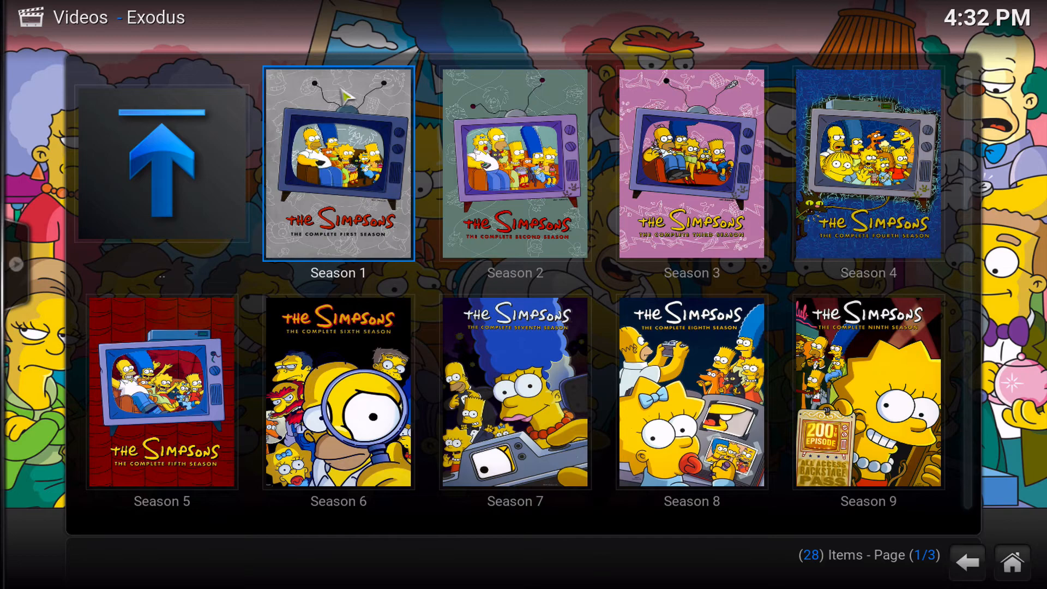
- Start continuous playback of Season 1 from episode 1x04 There's No Disgrace Like Home
left_click(337, 163)
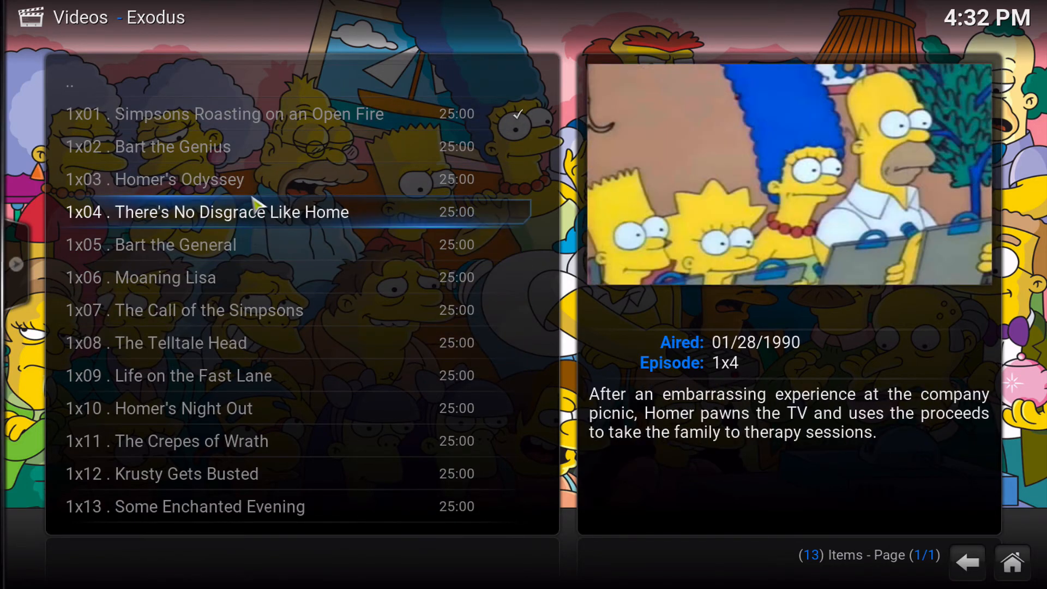
right_click(230, 212)
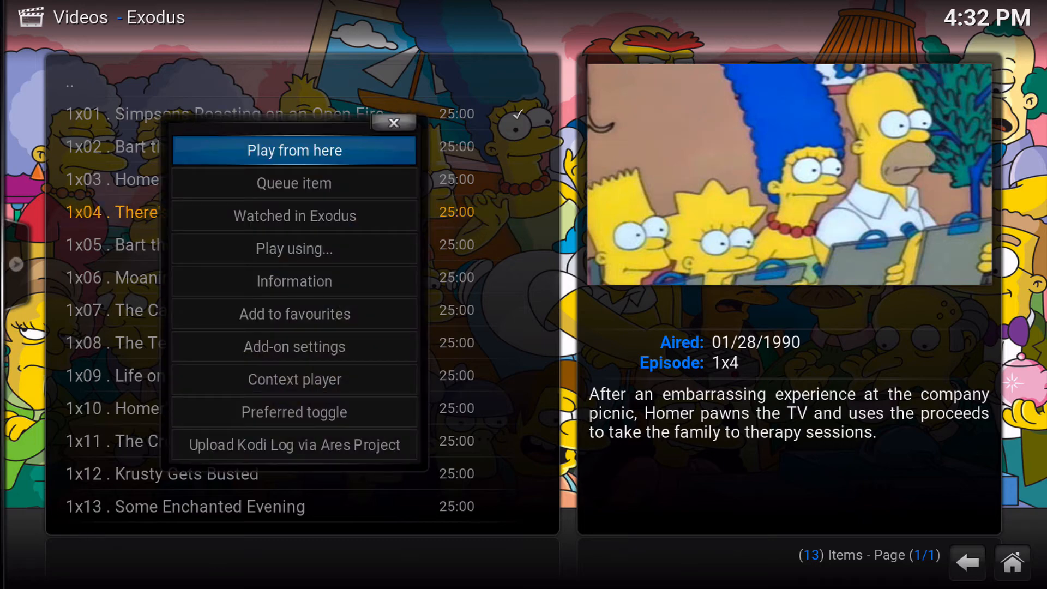
left_click(293, 150)
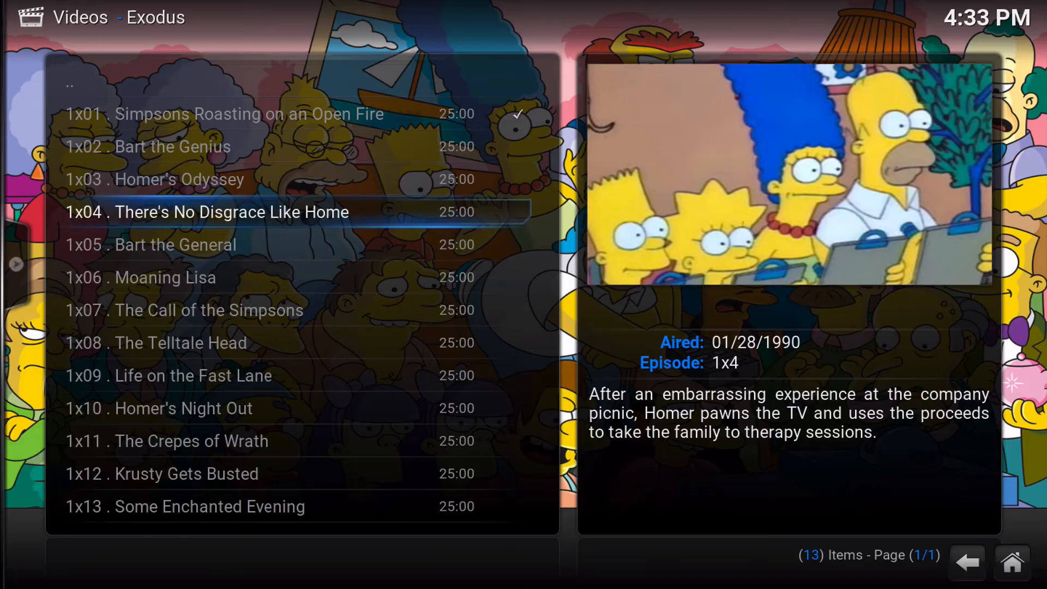
left_click(233, 212)
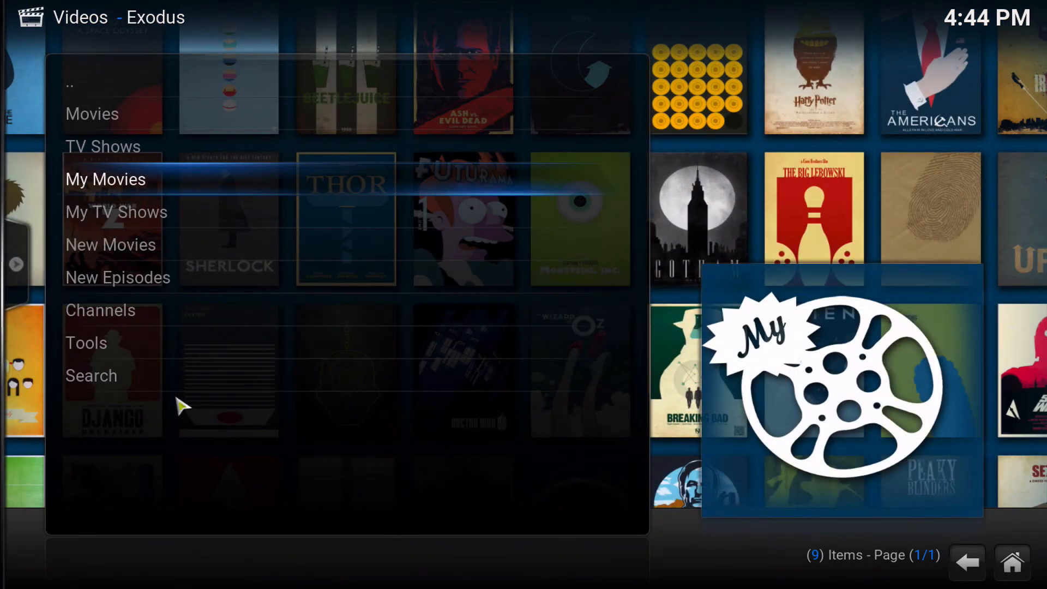
mouse_move(167, 195)
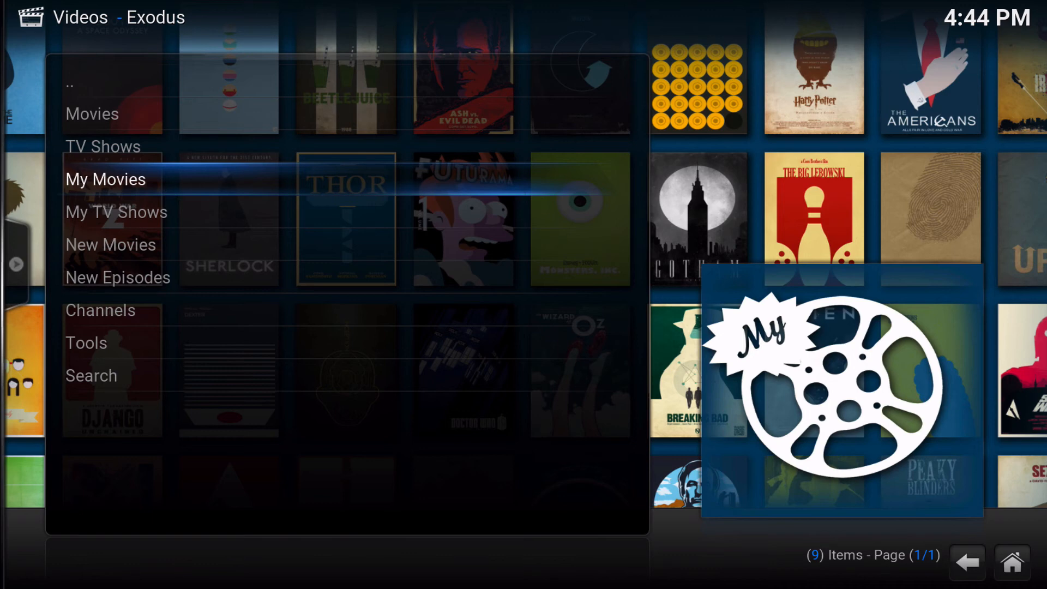
mouse_move(192, 194)
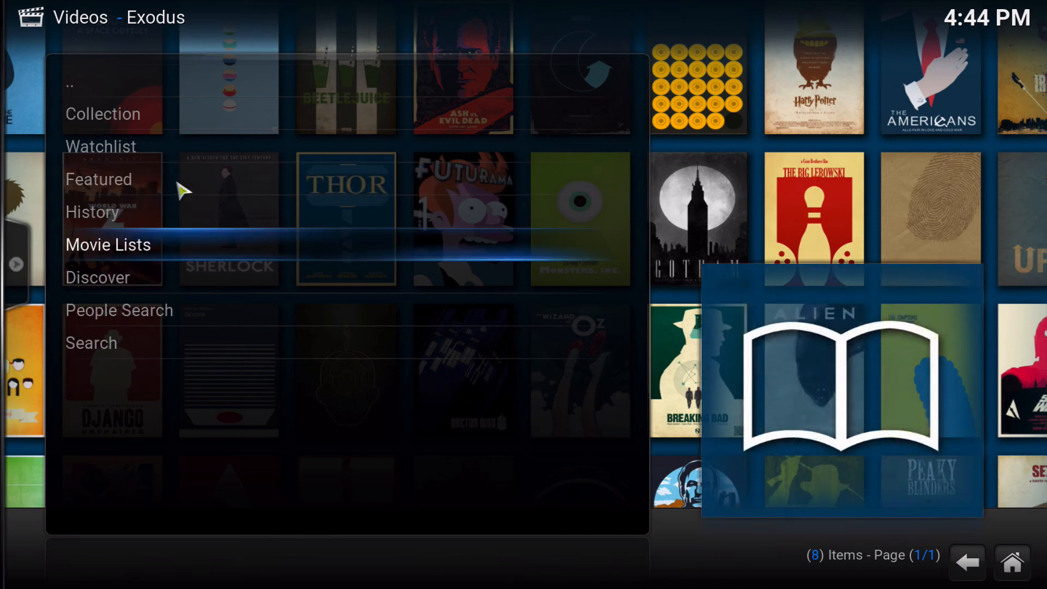
mouse_move(141, 261)
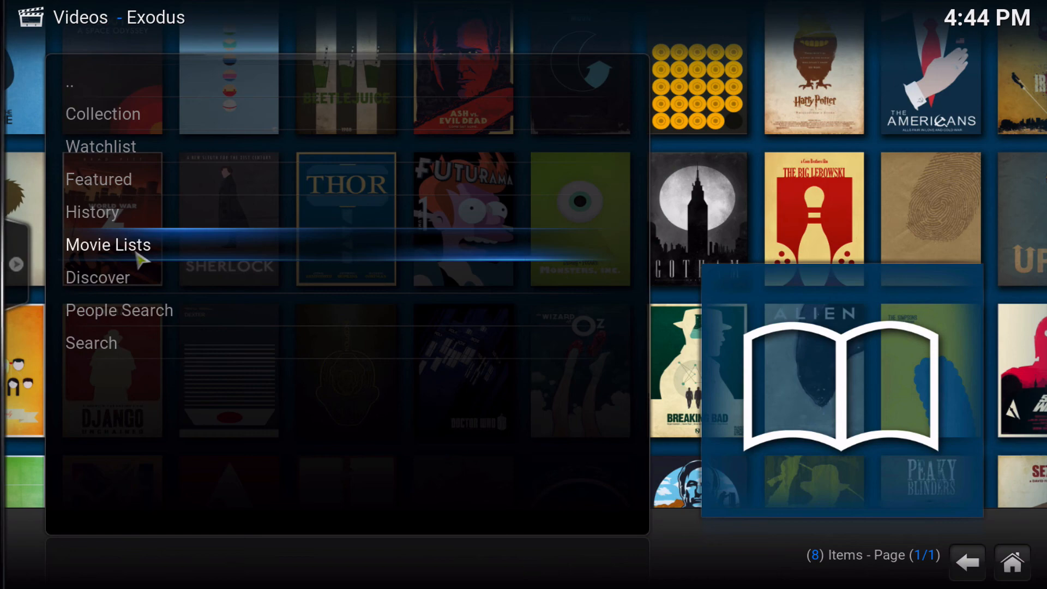
- Show the Trakt movie lists and enter the 22-film Movies list
left_click(108, 243)
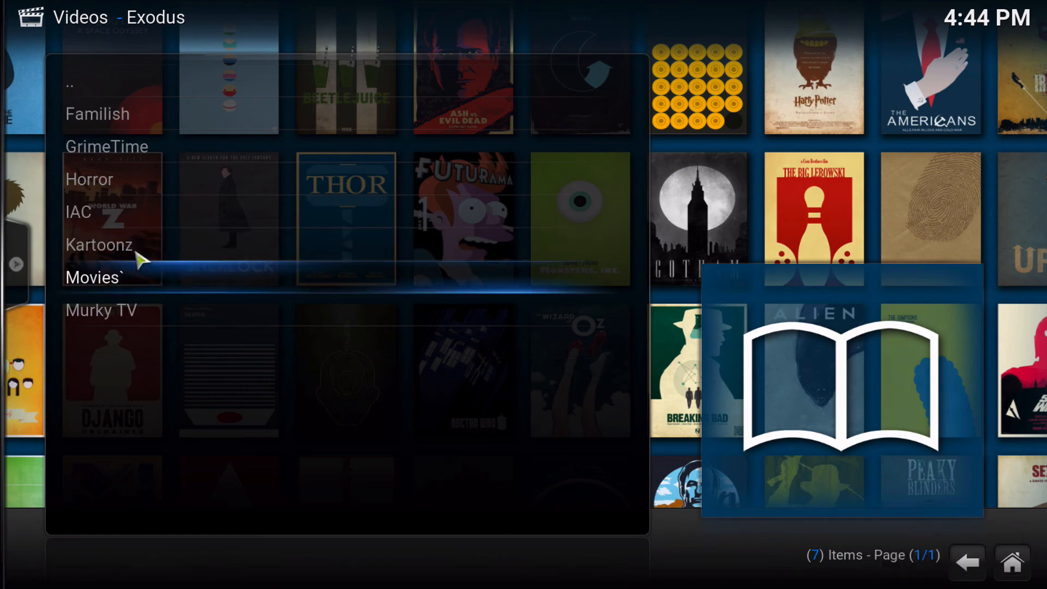
mouse_move(140, 281)
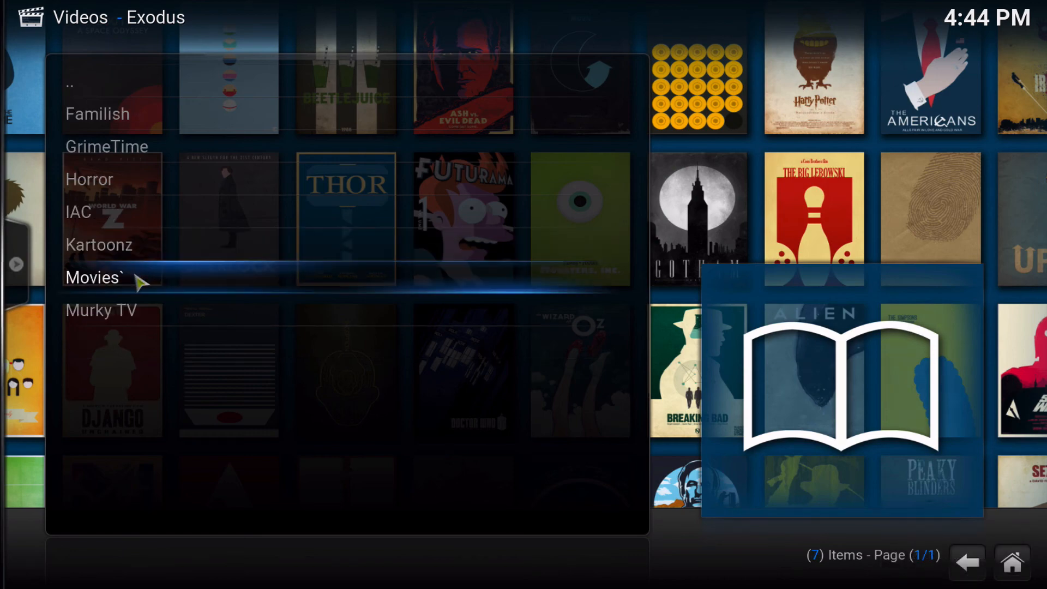
left_click(95, 277)
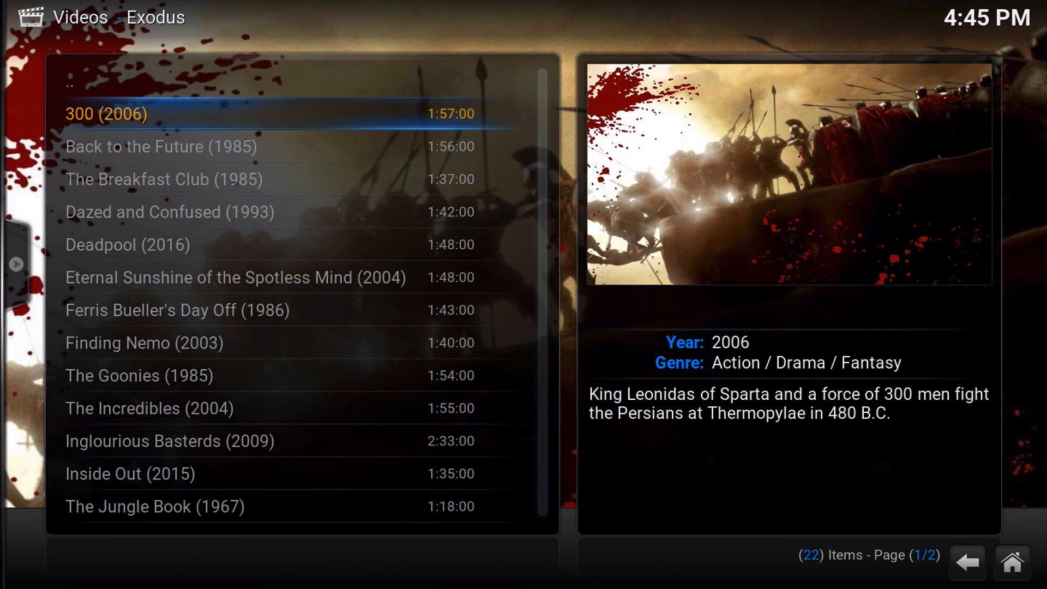
- Bring up the playback options menu for 300 (2006), the first film
left_click(105, 115)
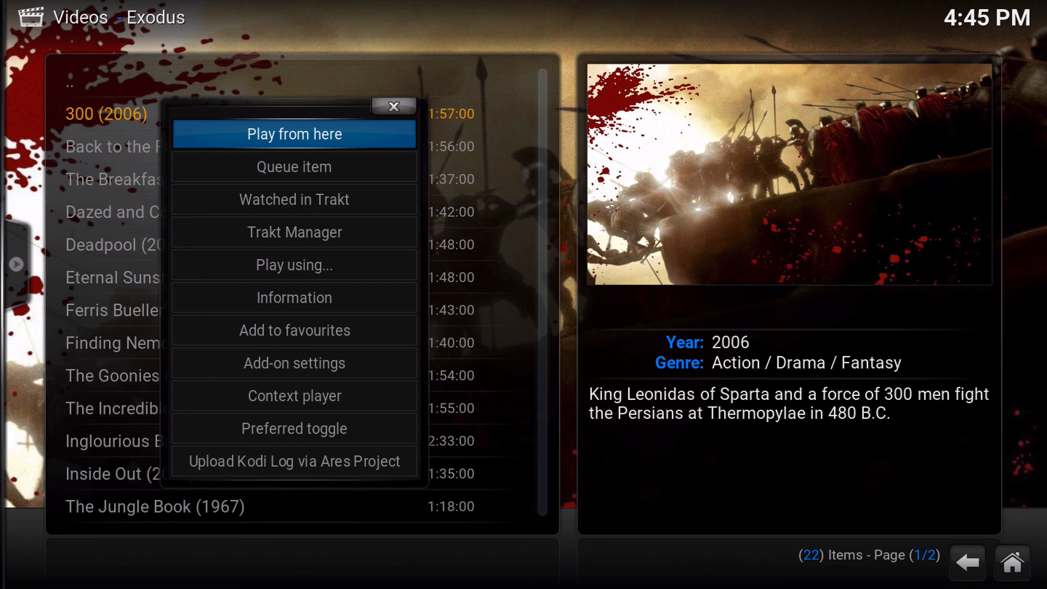